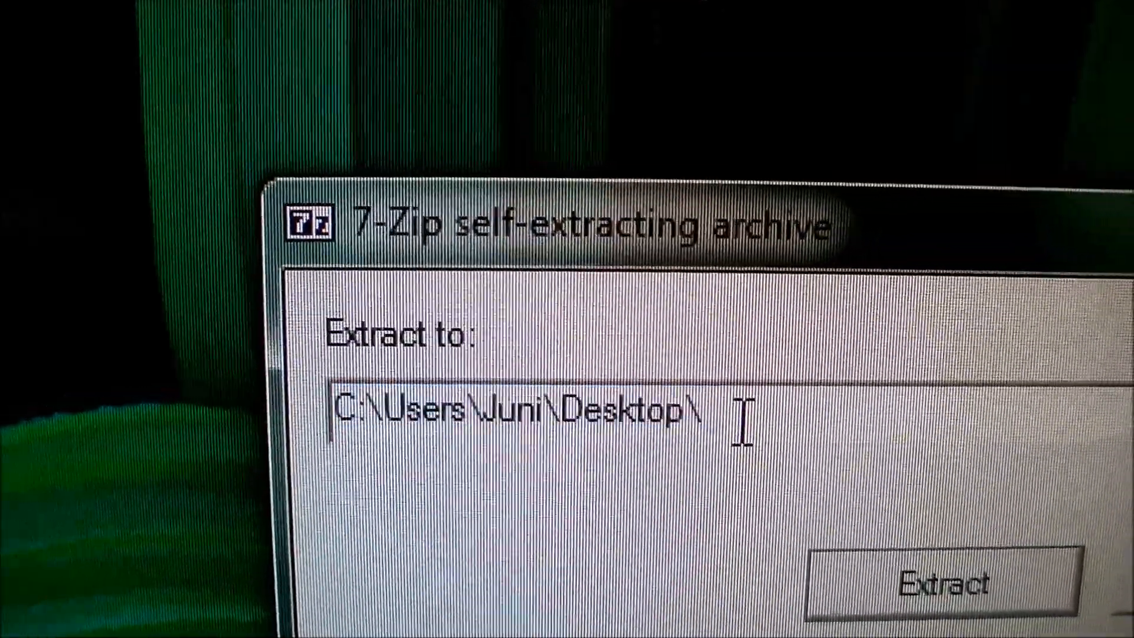
# Step: Extract the self-extracting firmware archive to the Desktop path with 7-Zip
pyautogui.click(940, 584)
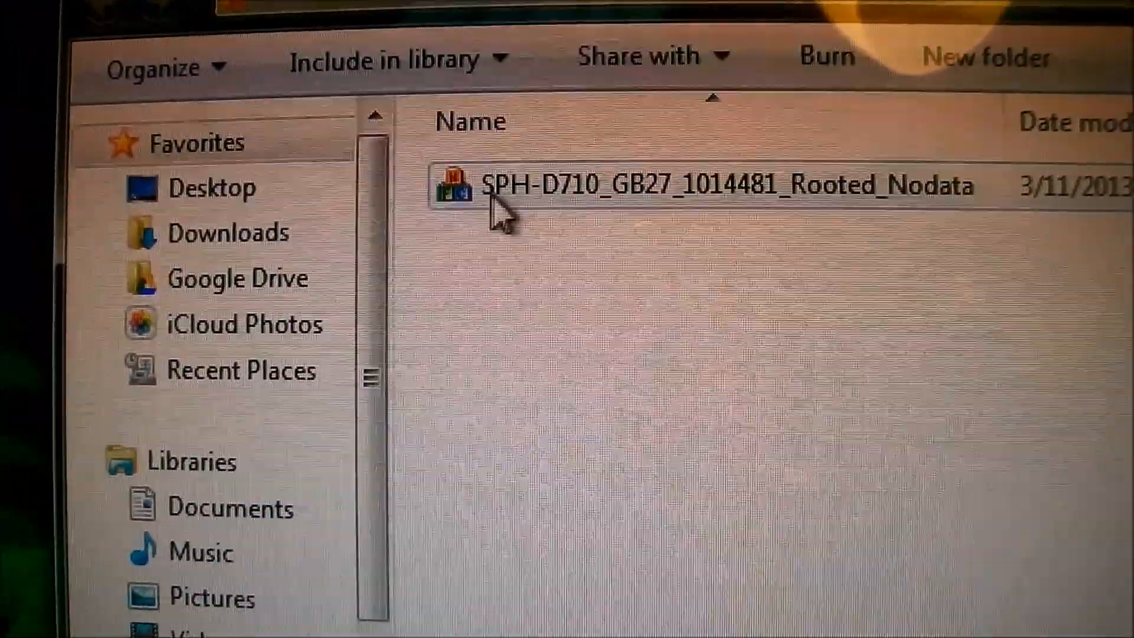
# Step: Select SPH-D710_GB27_1014481_Rooted_Nodata and bring up its context menu to run as administrator
pyautogui.click(659, 189)
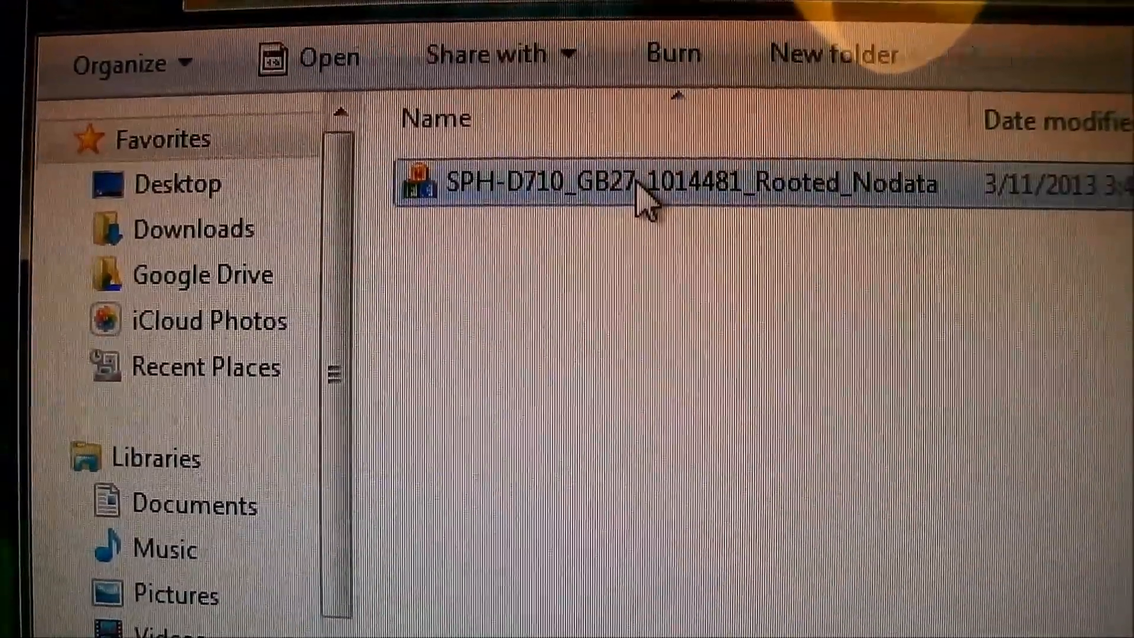
pyautogui.rightClick(645, 195)
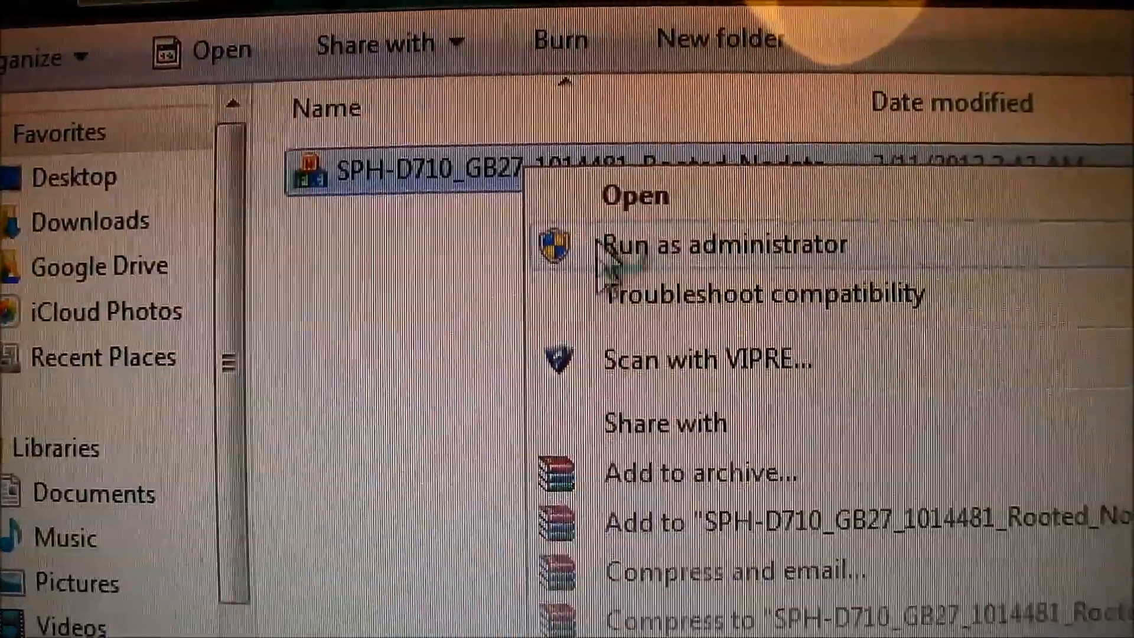